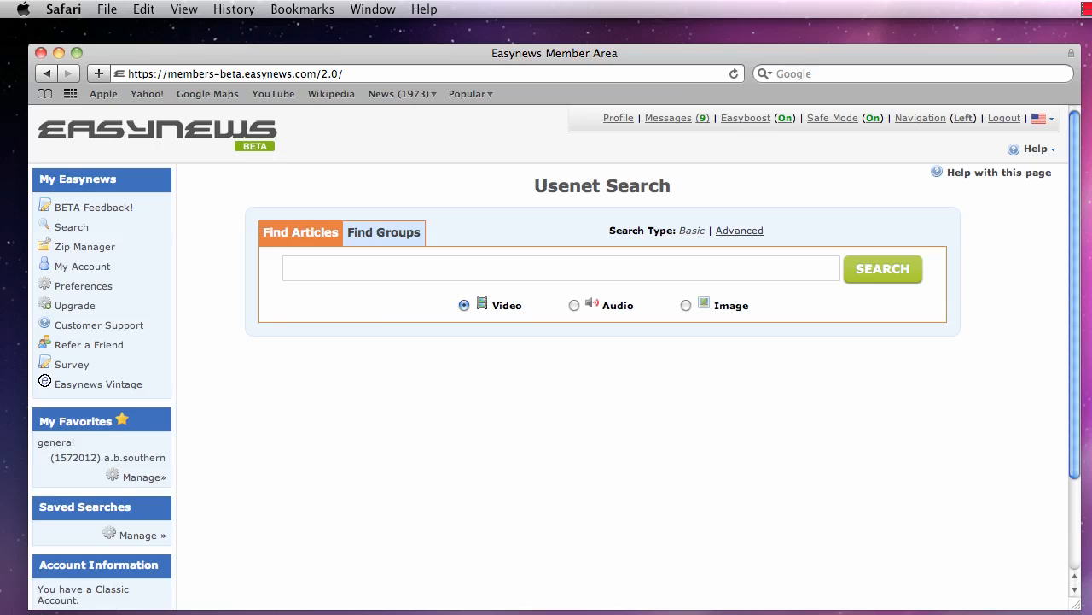
{"action": "mouse_move", "coordinate": [82, 287]}
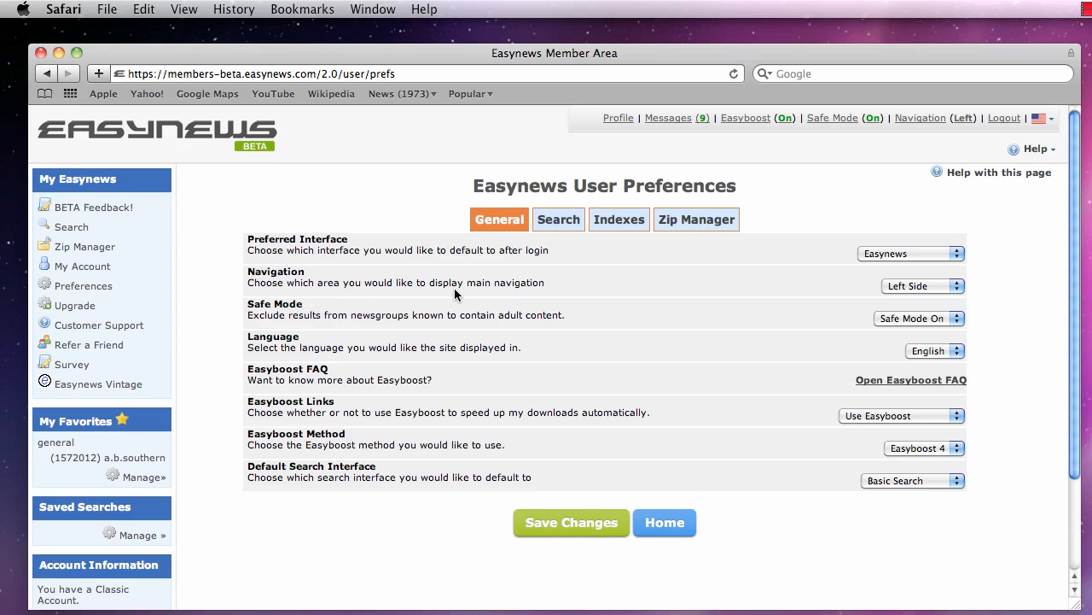
Show the Zip Manager tab of the user preferences.
{"action": "left_click", "coordinate": [696, 218]}
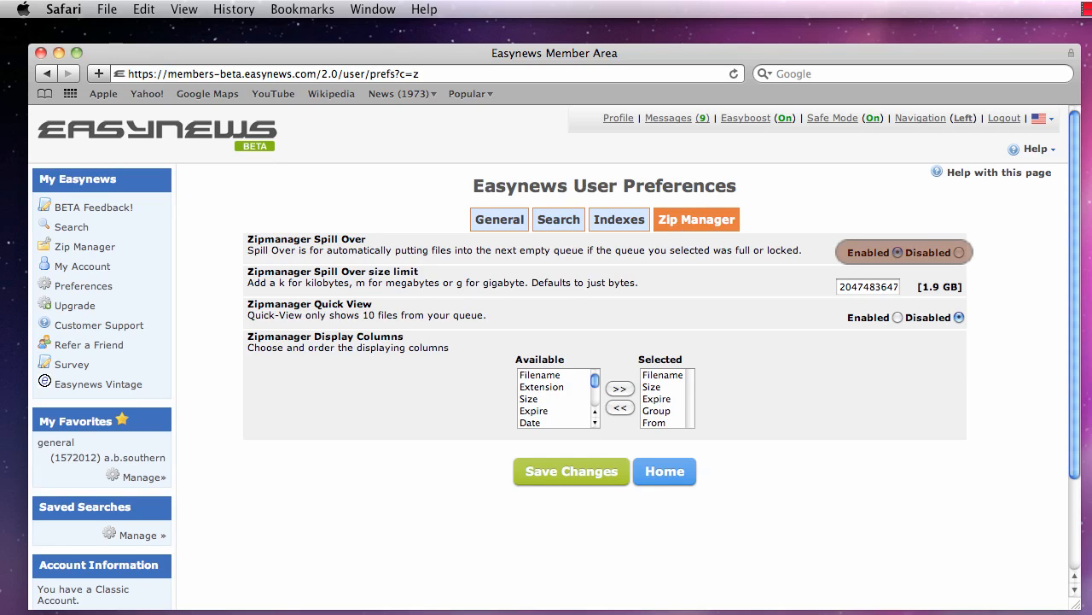
Review the zip queues overview, then return to the Zip Manager preferences.
{"action": "left_click", "coordinate": [86, 246]}
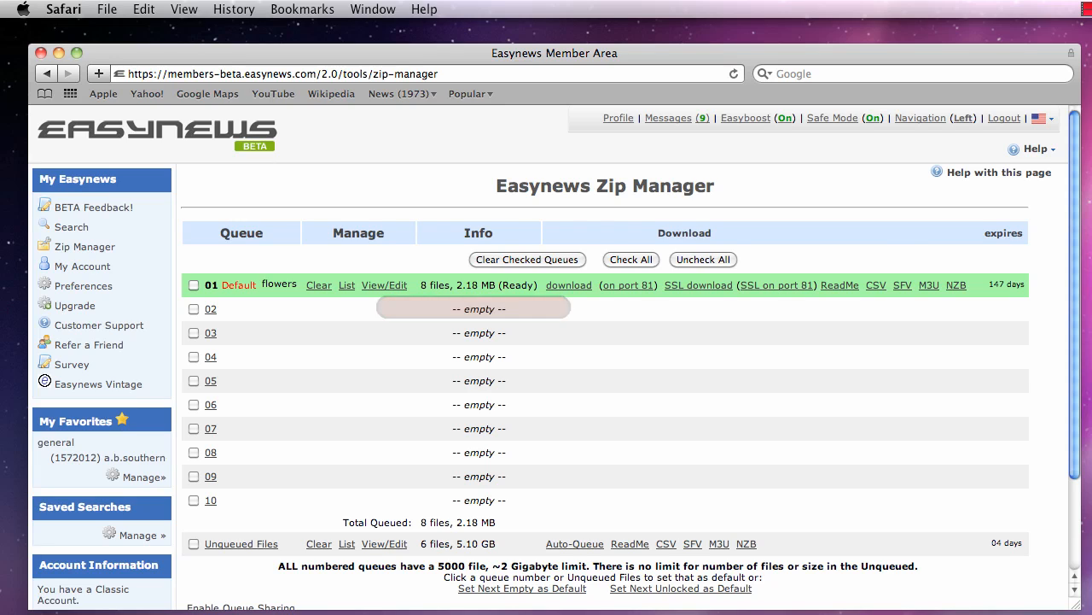
{"action": "left_click", "coordinate": [82, 287]}
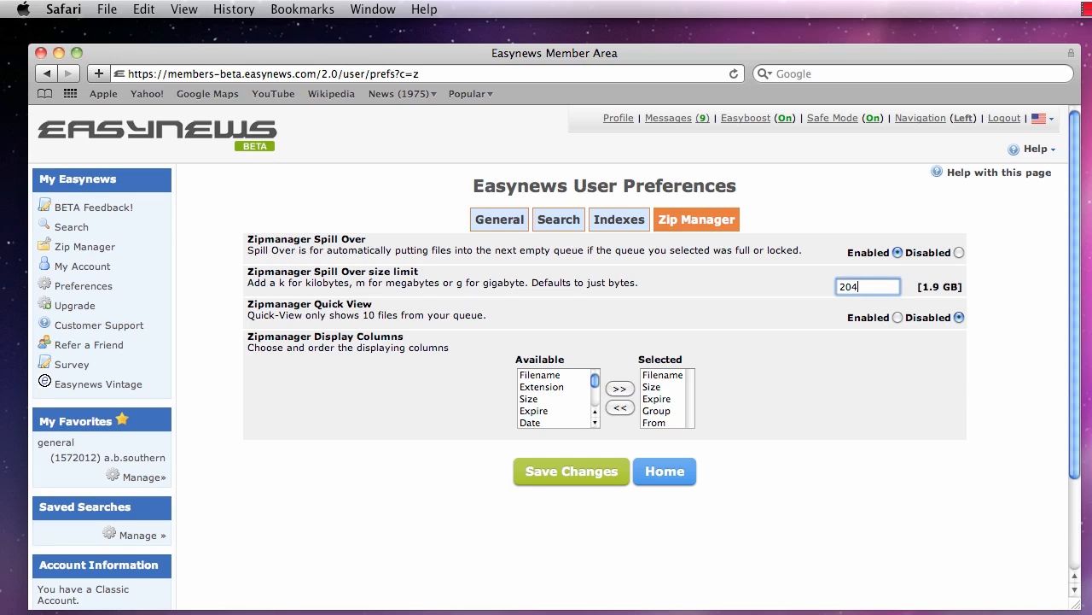
{"action": "type", "text": "k"}
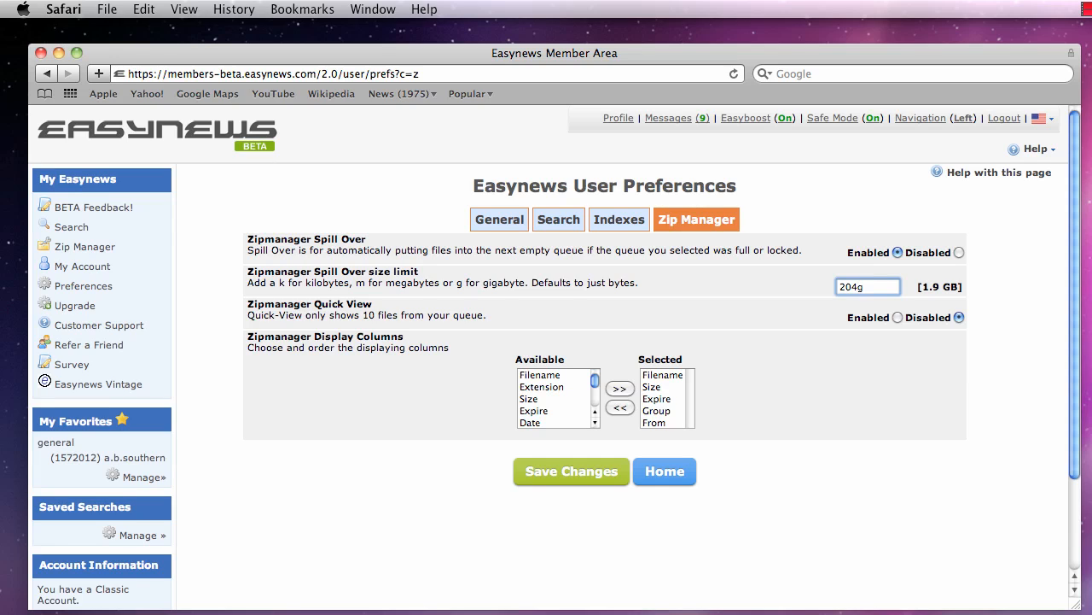
{"action": "type", "text": "2047483647"}
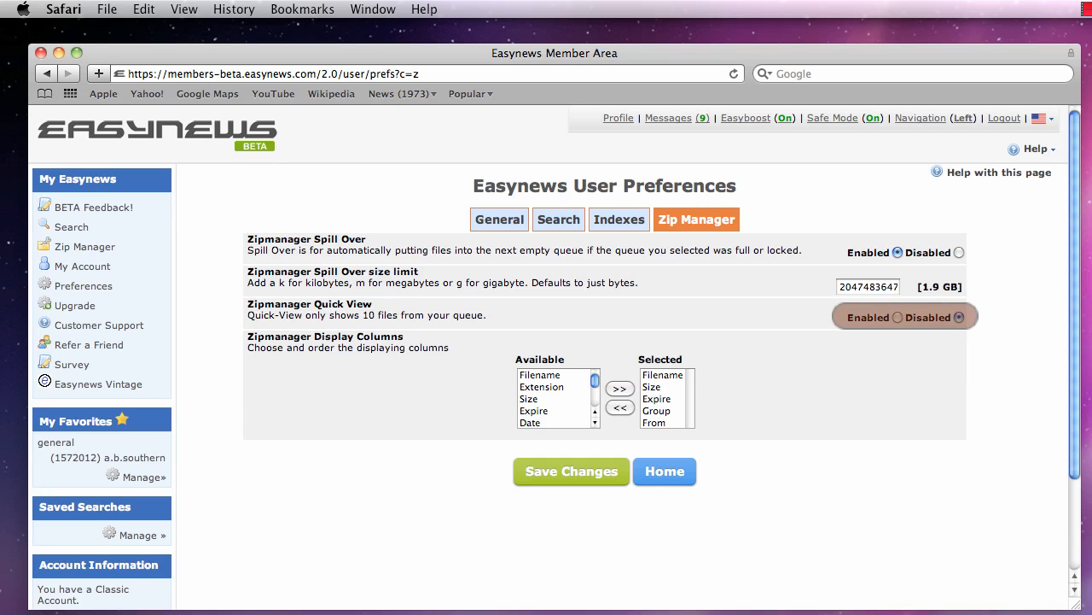
View the files in zip queue 01 'flowers', sorted by file name.
{"action": "left_click", "coordinate": [86, 246]}
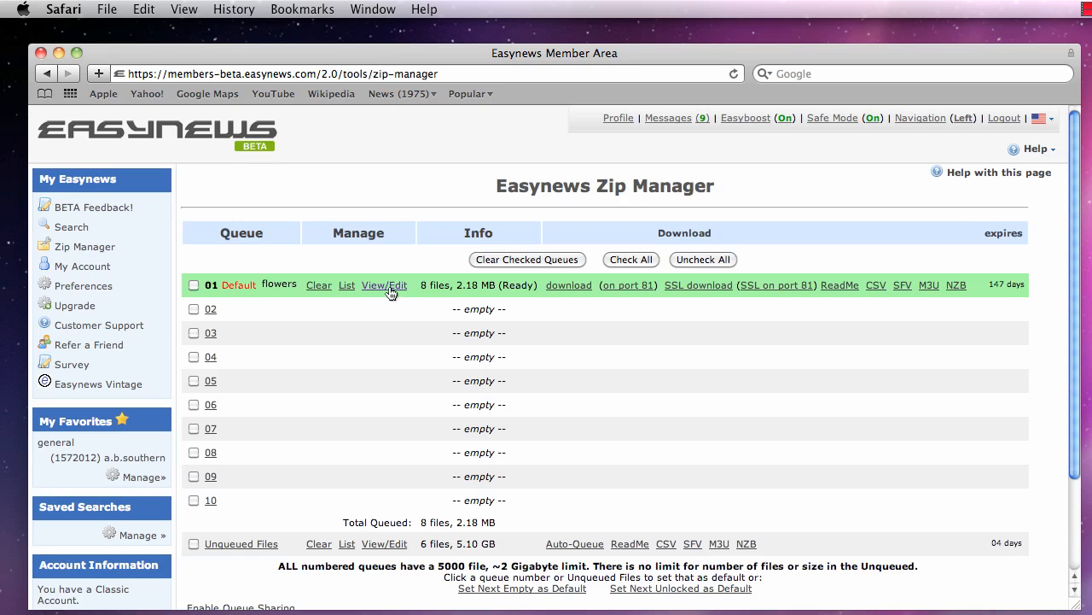
{"action": "left_click", "coordinate": [384, 284]}
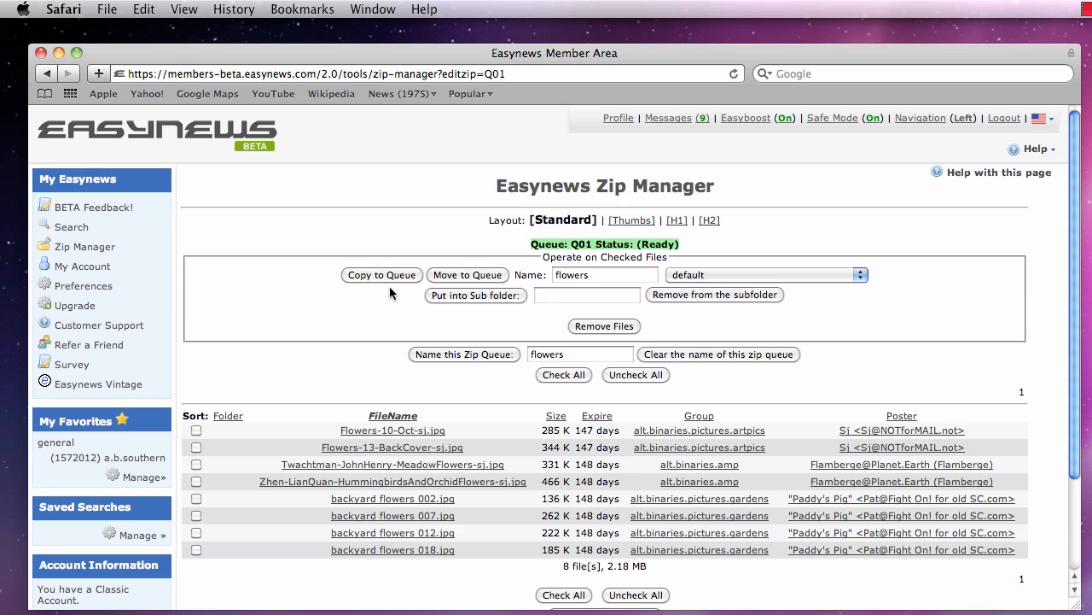
{"action": "left_click", "coordinate": [392, 416]}
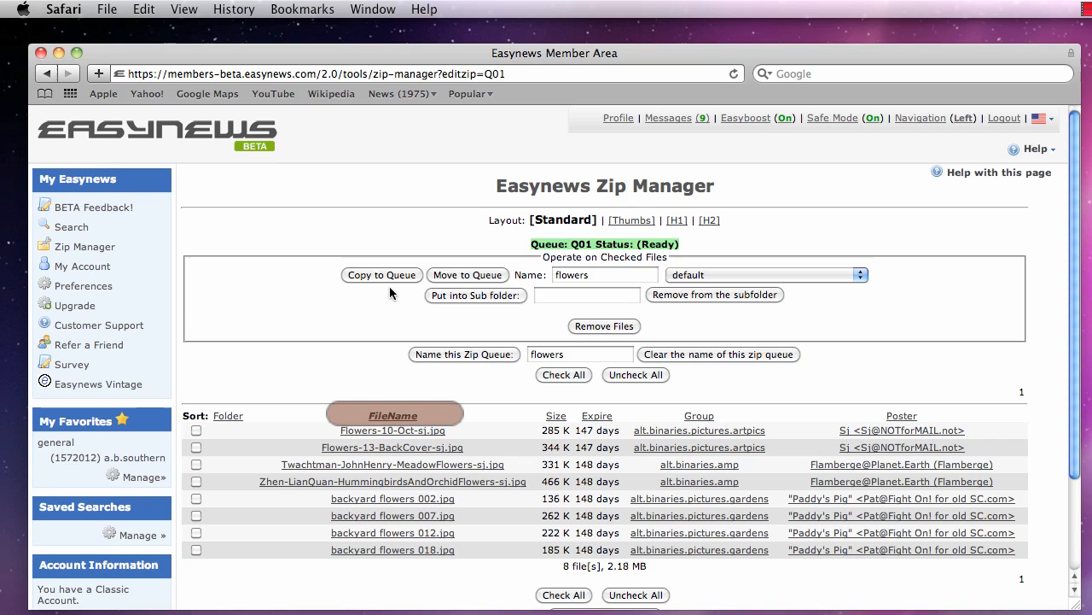